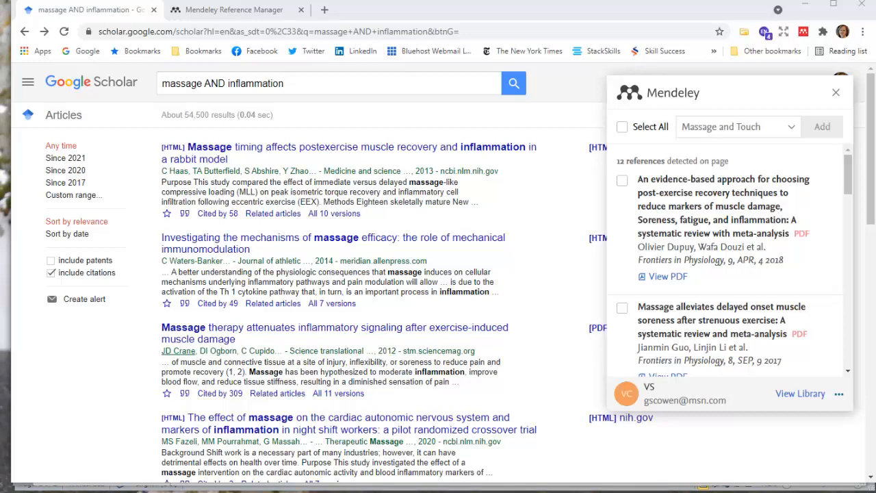
mouse_move(334, 350)
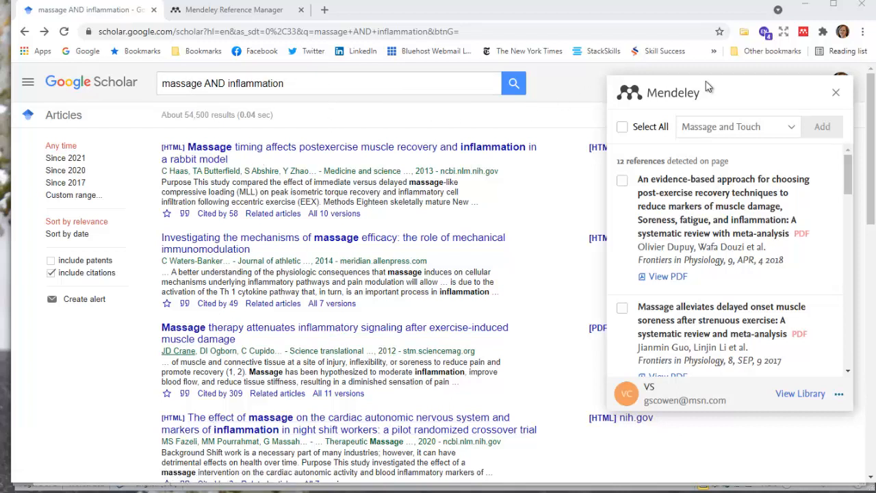
mouse_move(290, 249)
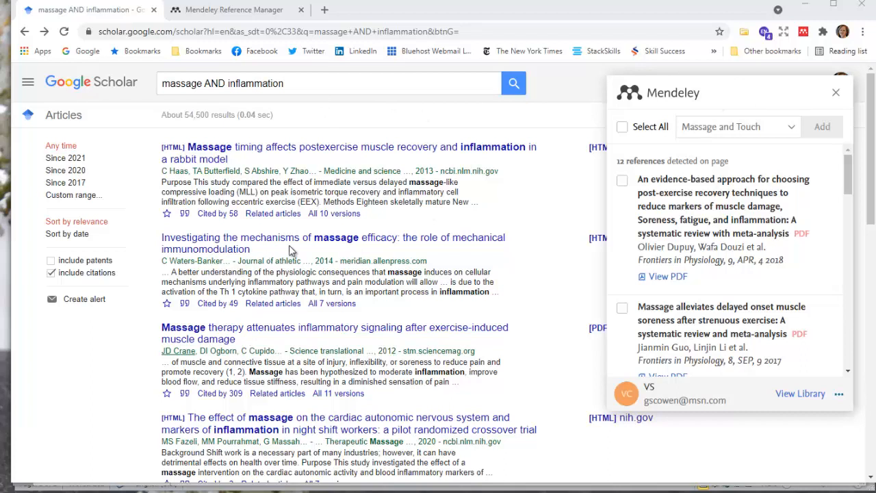
mouse_move(770, 130)
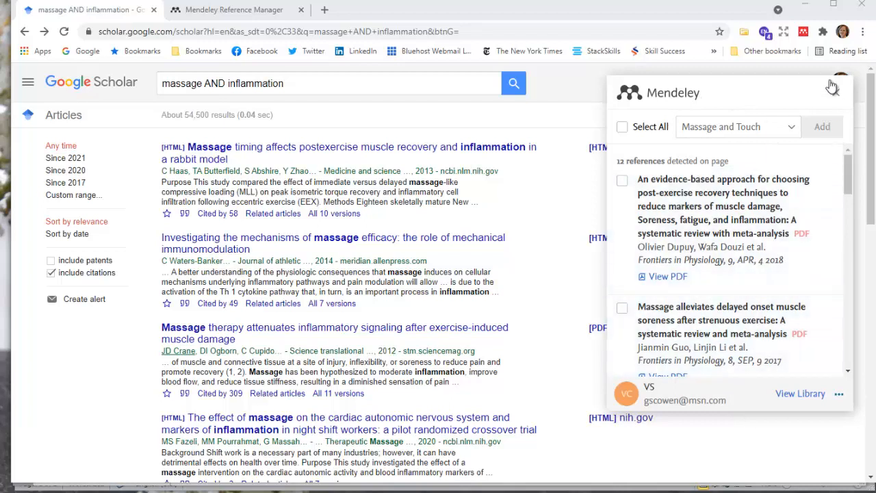
mouse_move(833, 250)
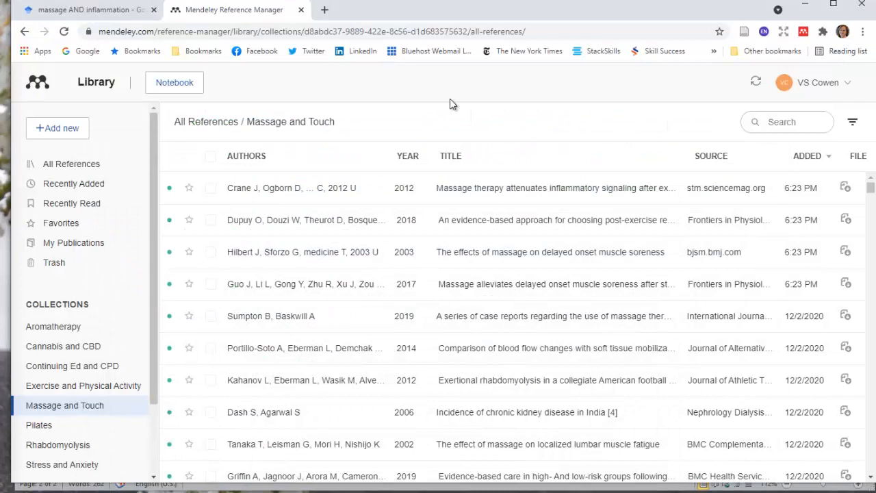
mouse_move(130, 261)
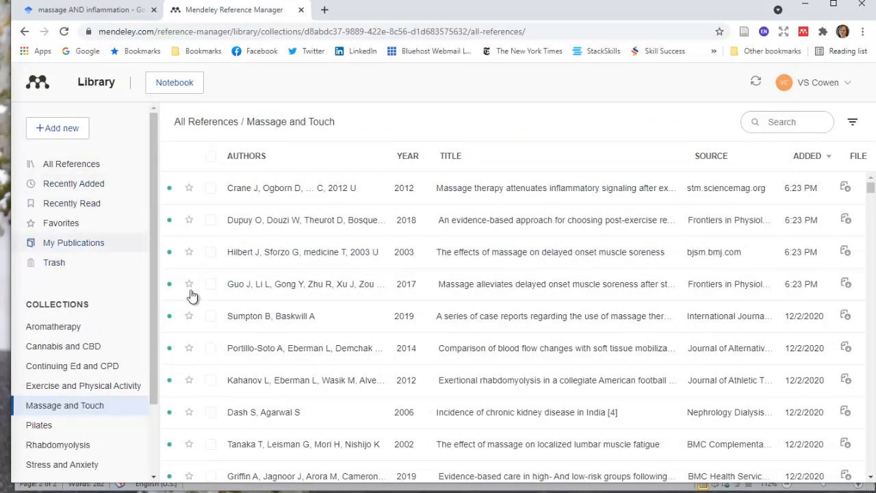
Review the twelve detected references down to the Google Scholar web-page entry, adding none.
left_click(89, 9)
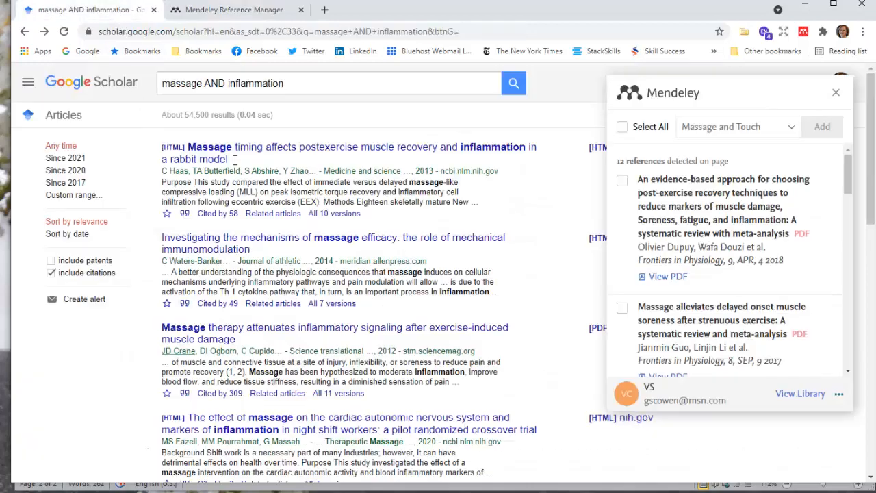
mouse_move(268, 149)
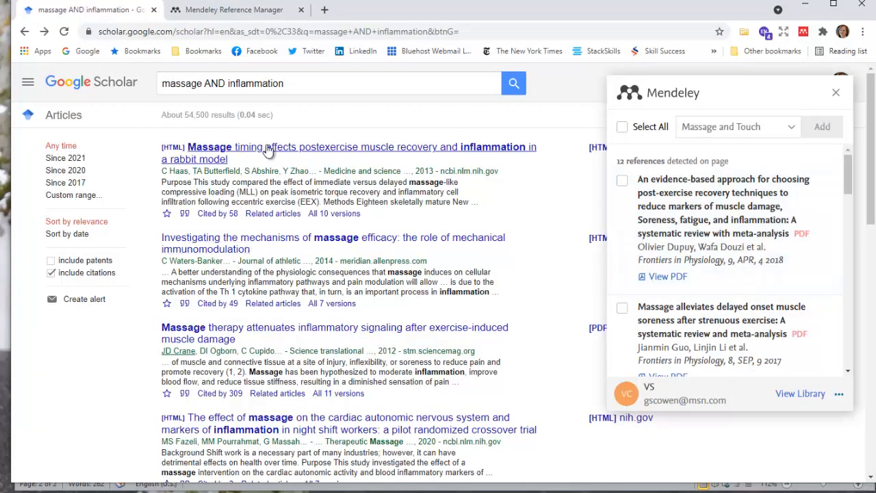
mouse_move(263, 126)
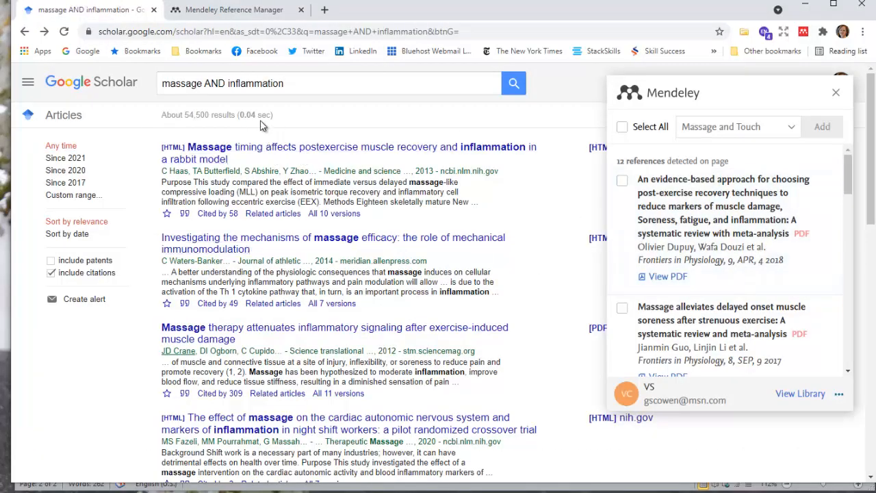
mouse_move(828, 179)
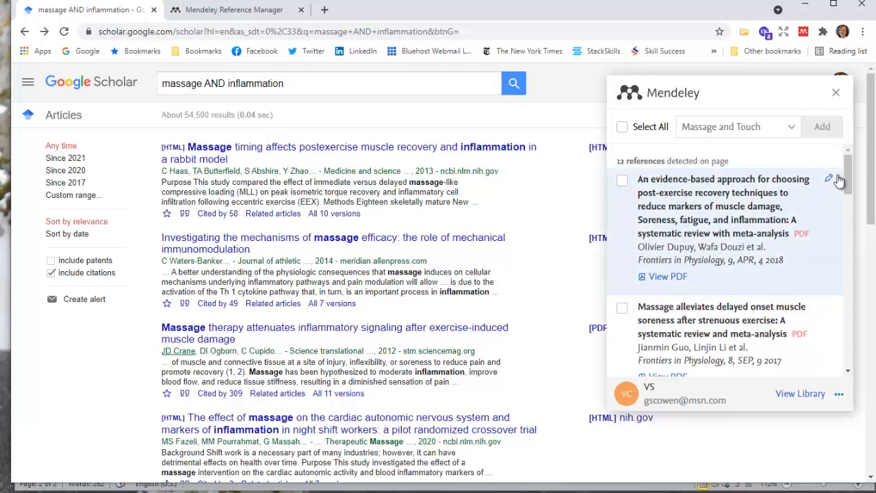
mouse_move(841, 184)
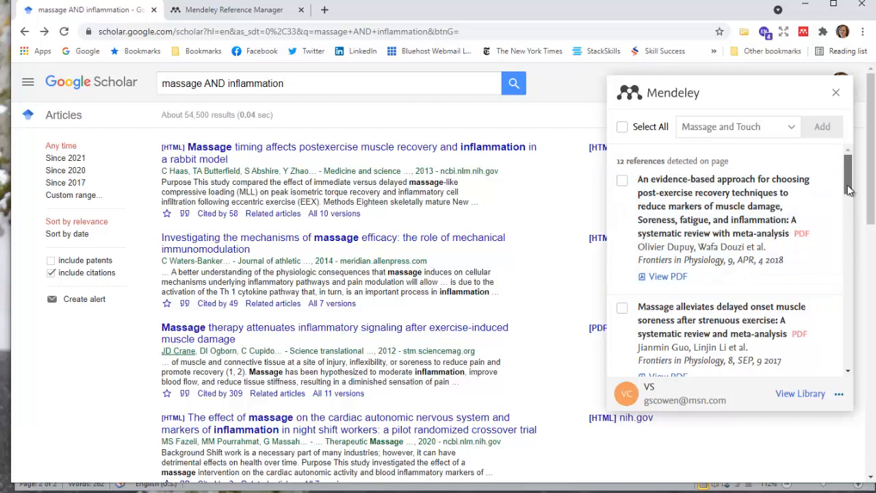
scroll("down", 3)
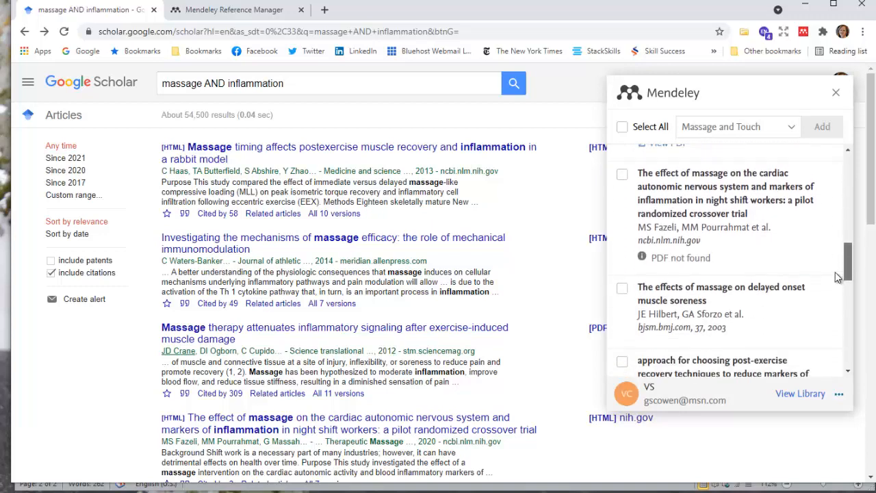
scroll("down", 3)
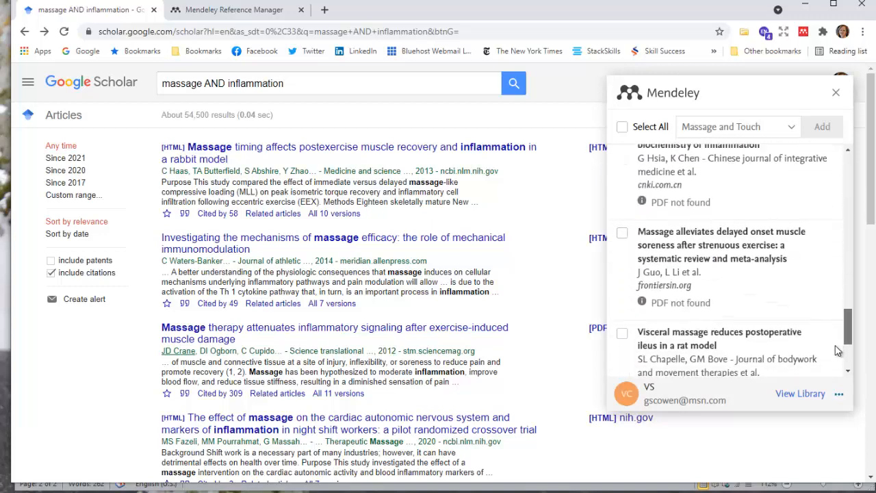
scroll("down", 3)
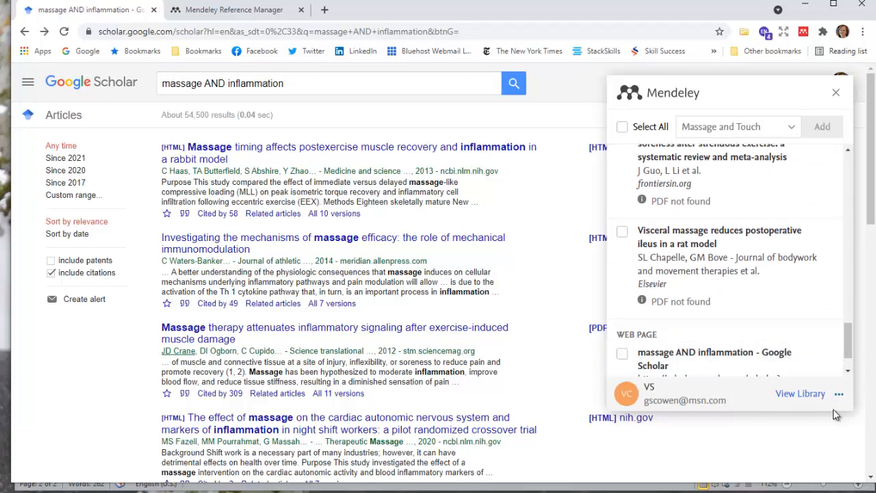
mouse_move(726, 230)
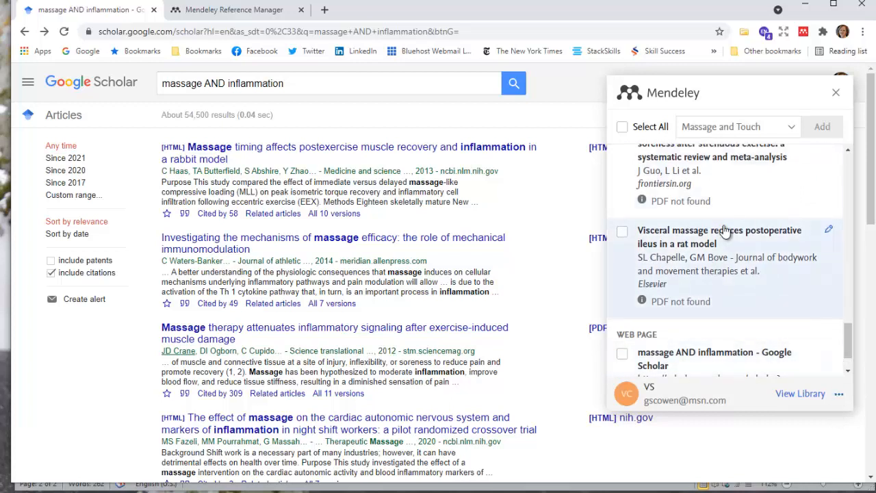
scroll("down", 3)
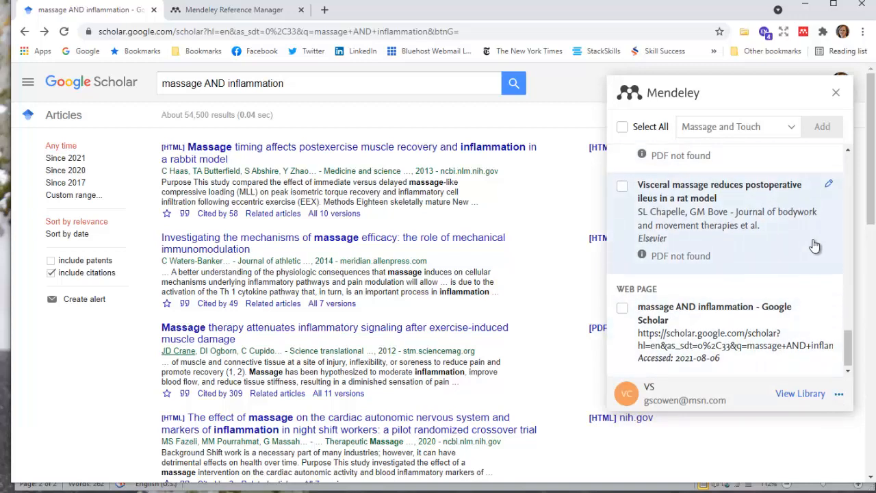
scroll("down", 3)
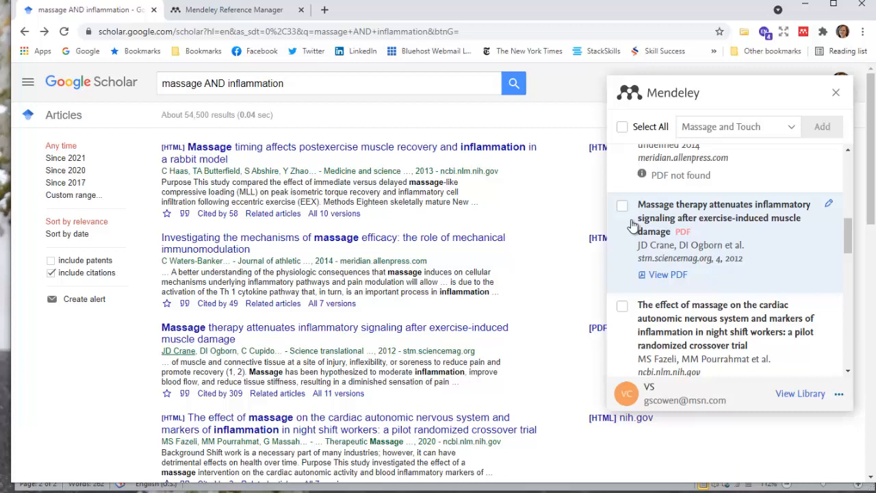
Tick the 'Massage therapy attenuates inflammatory signaling' article with Massage and Touch as the target collection.
left_click(622, 206)
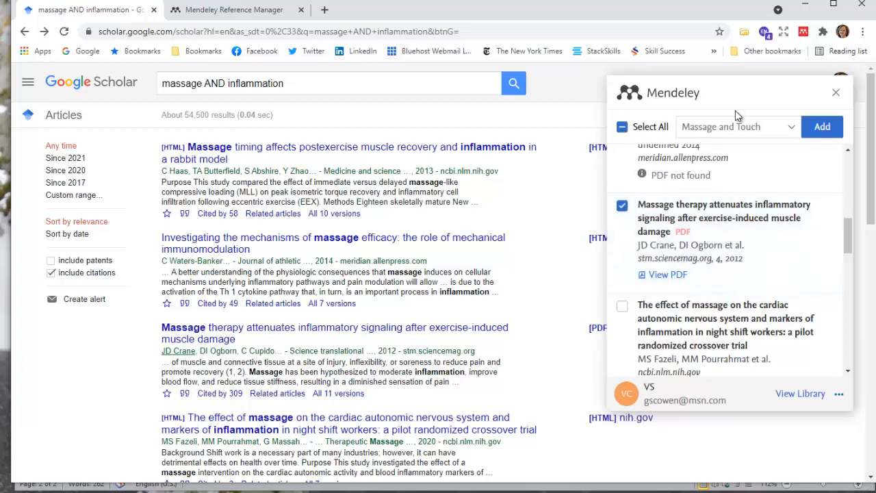
mouse_move(777, 126)
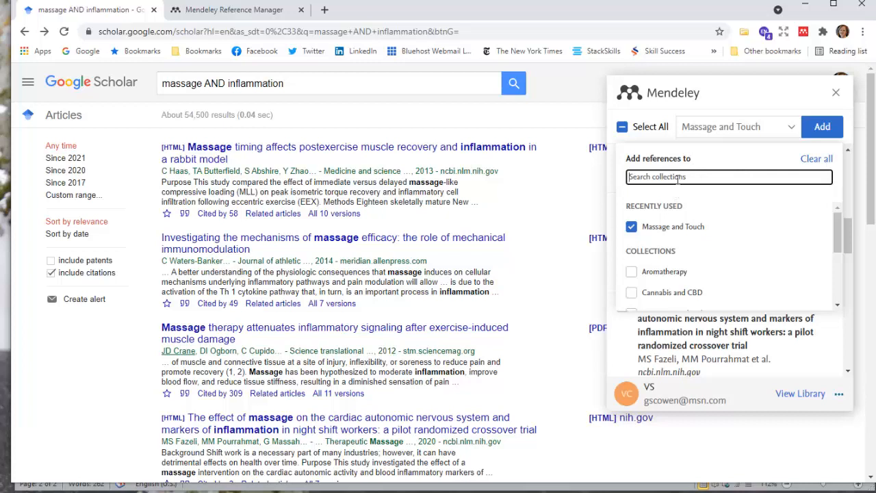
mouse_move(709, 258)
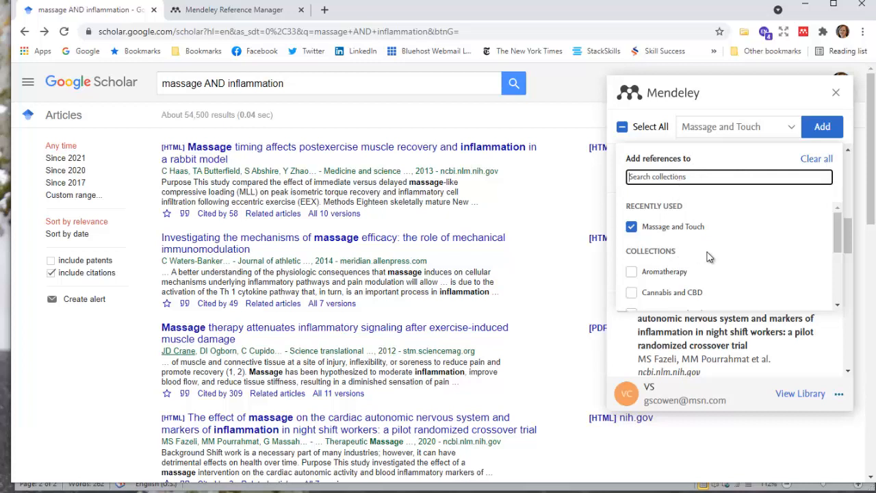
scroll("down", 3)
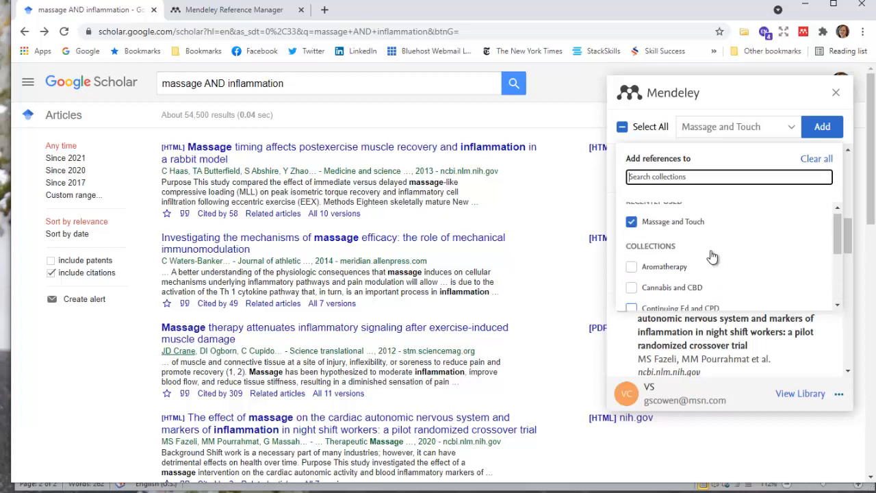
scroll("down", 3)
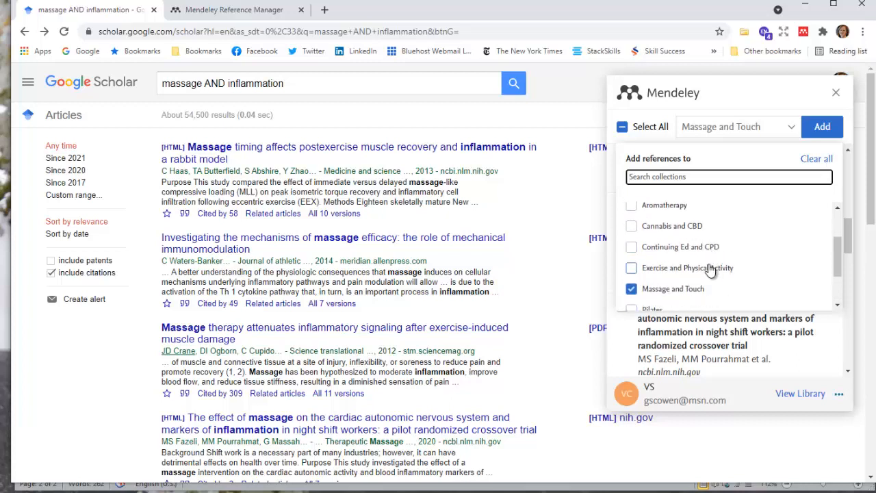
mouse_move(712, 233)
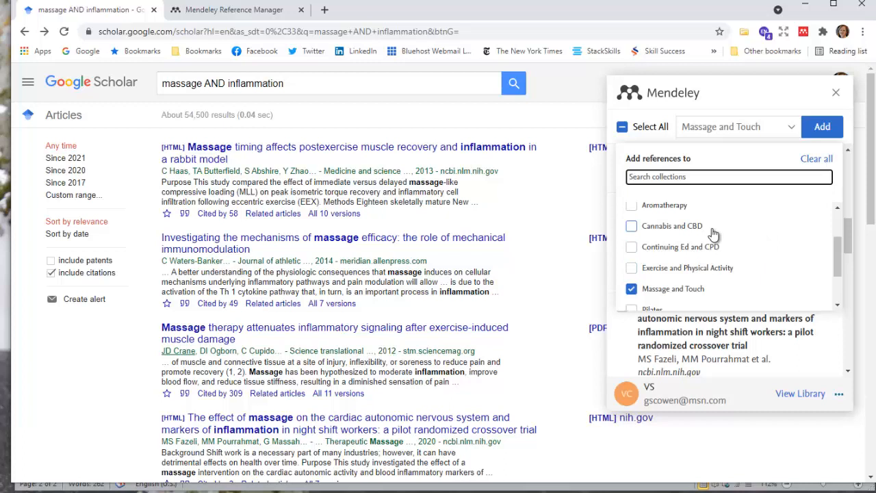
mouse_move(717, 239)
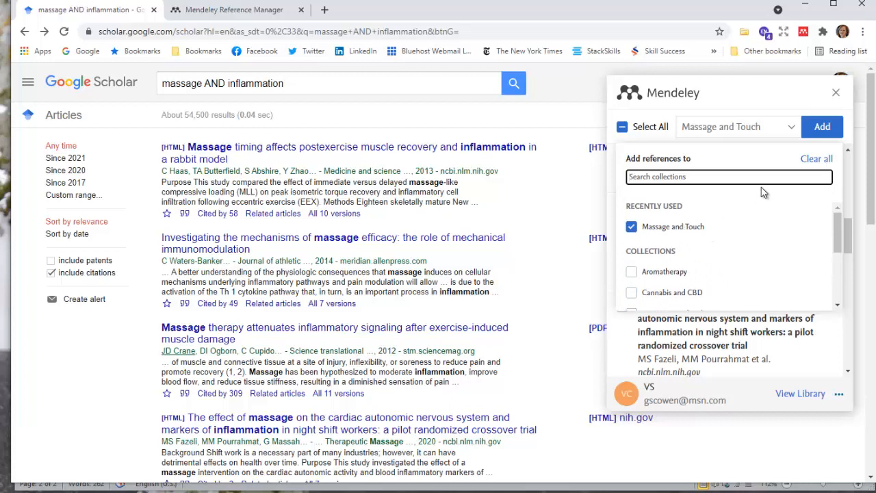
mouse_move(646, 147)
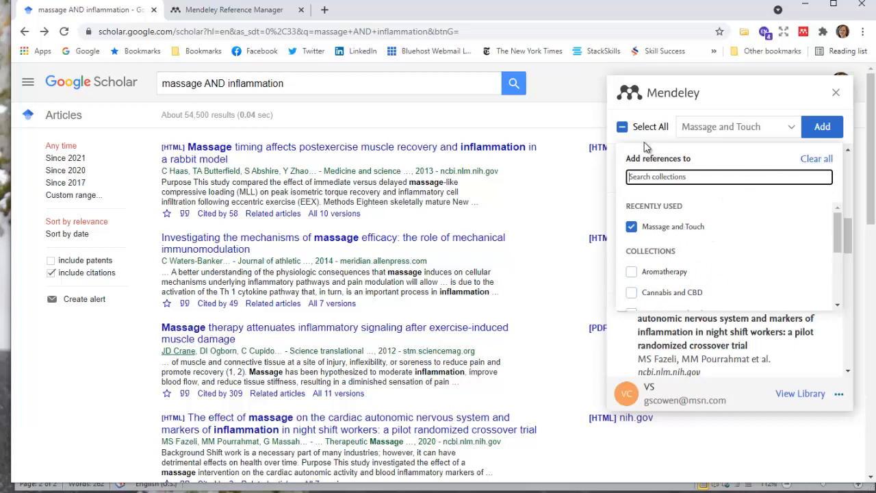
mouse_move(822, 126)
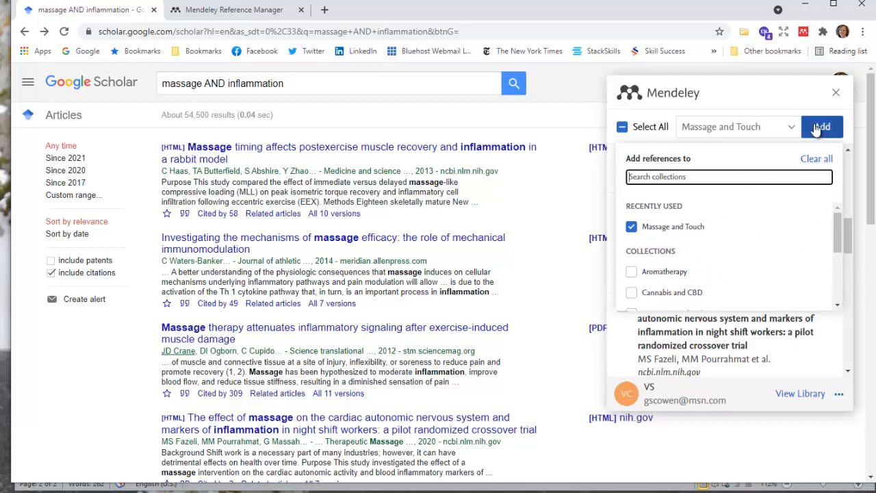
mouse_move(811, 115)
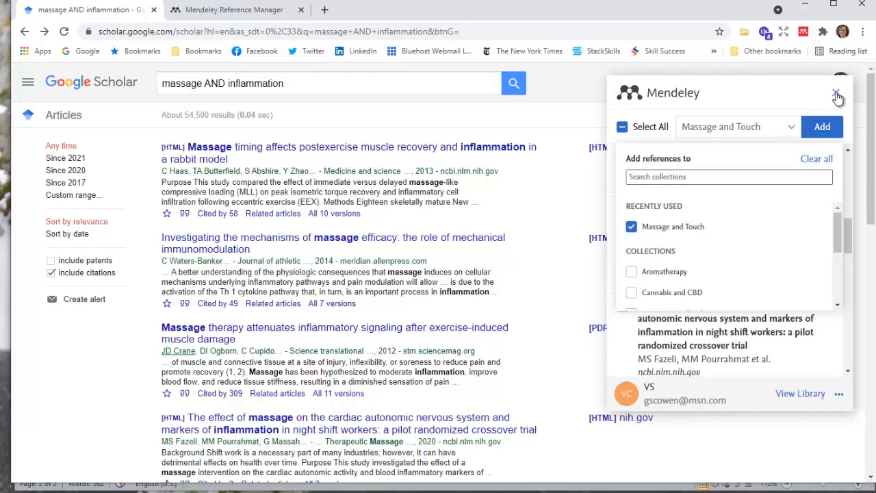
Close the importer panel, leaving the 'massage AND inflammation' Scholar results visible.
left_click(838, 93)
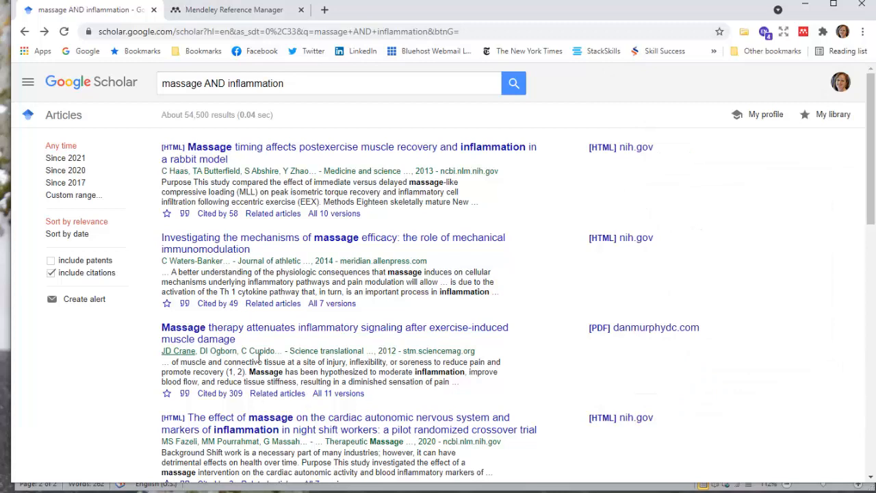
mouse_move(259, 358)
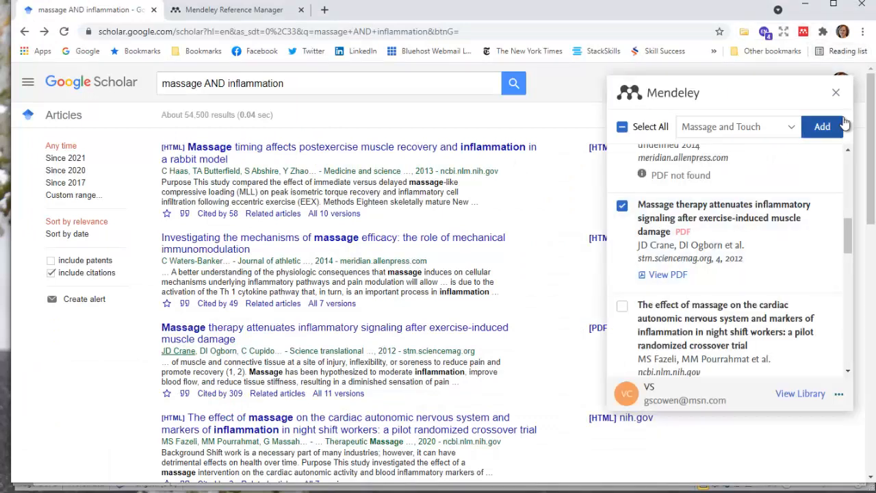
mouse_move(233, 9)
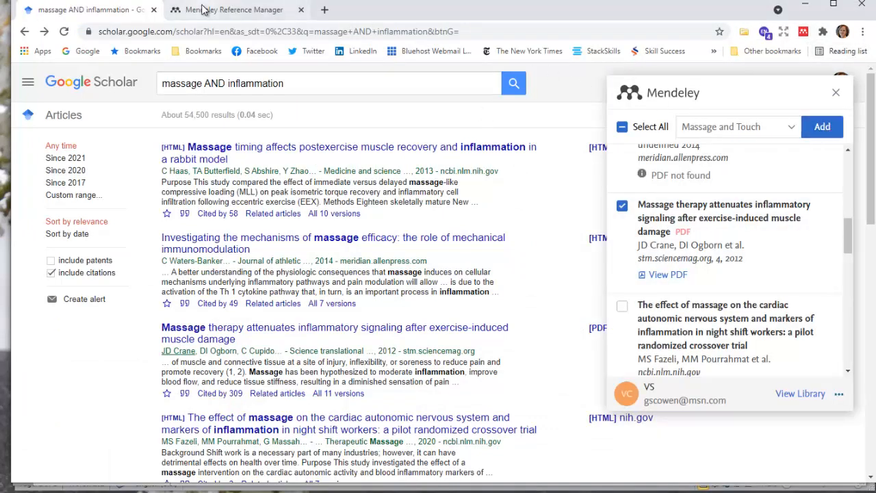
mouse_move(235, 10)
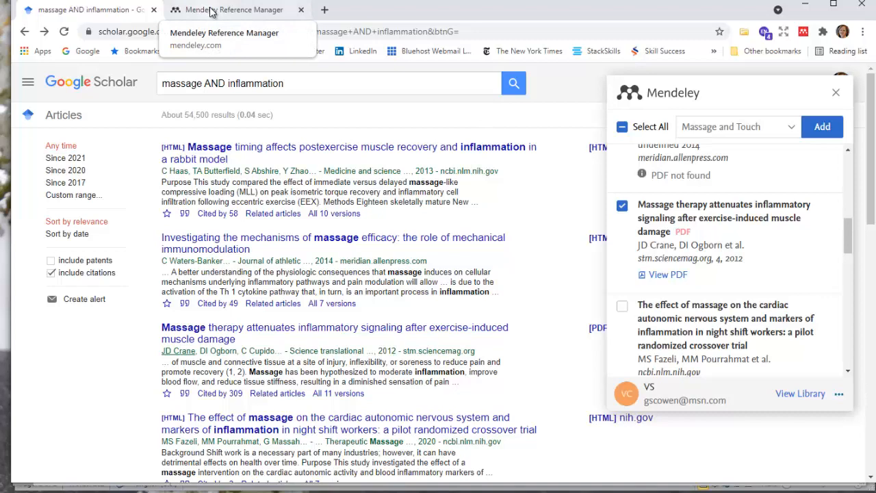
Switch to the Mendeley Reference Manager tab showing the Massage and Touch collection.
left_click(233, 10)
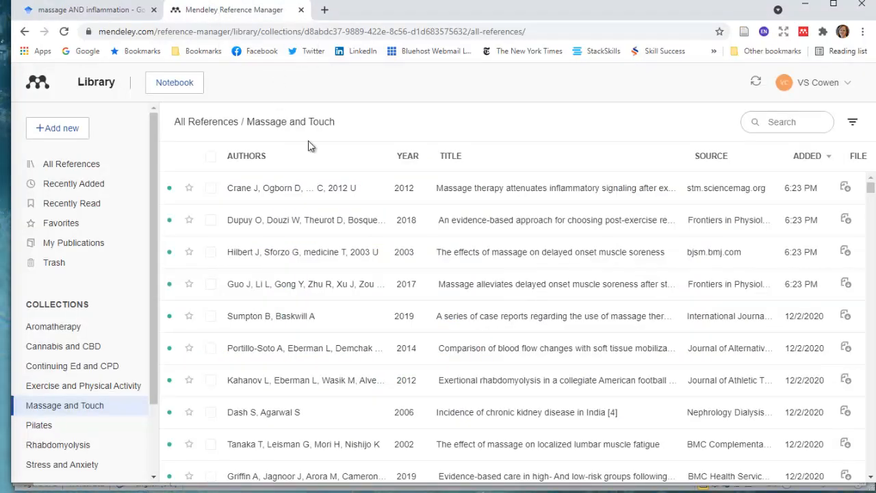
mouse_move(534, 327)
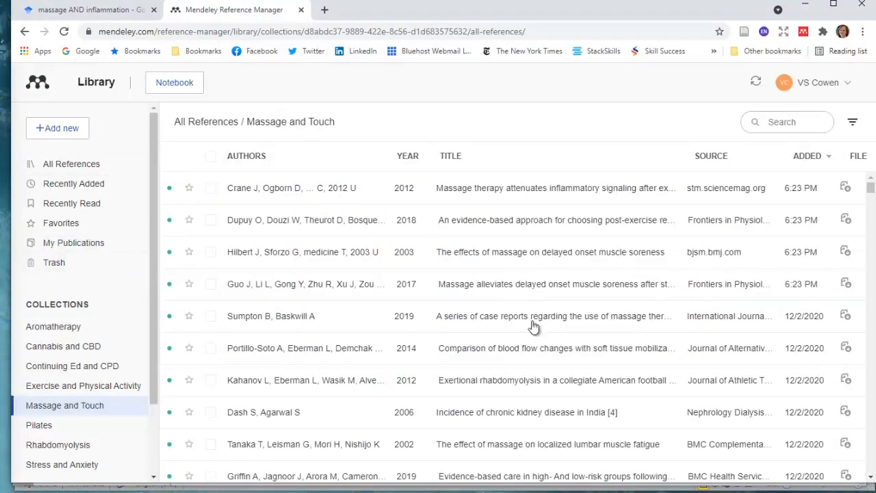
mouse_move(808, 294)
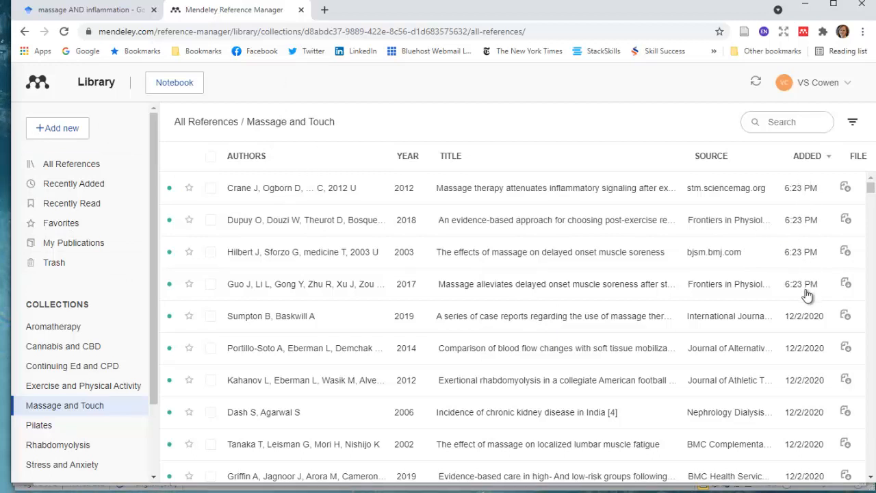
mouse_move(800, 326)
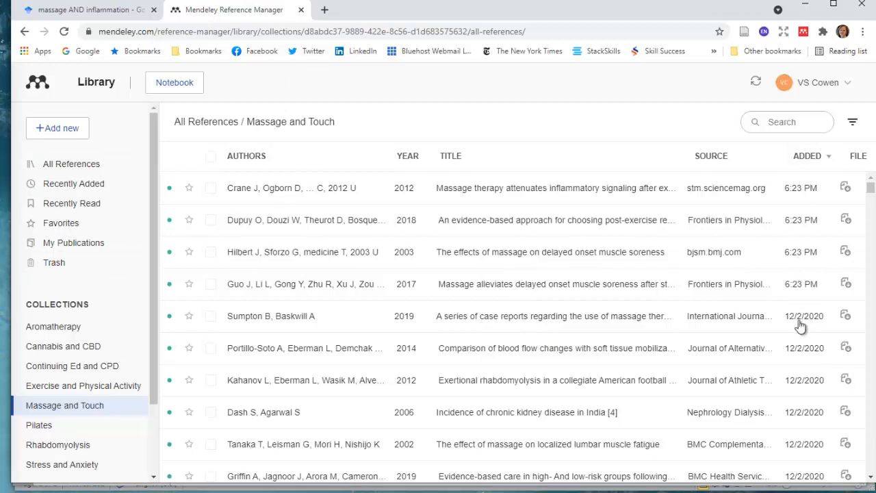
mouse_move(805, 327)
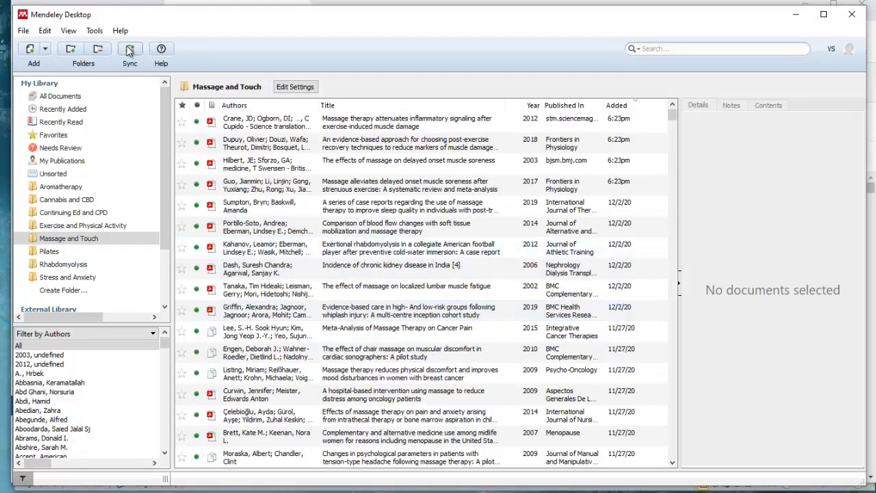
mouse_move(129, 49)
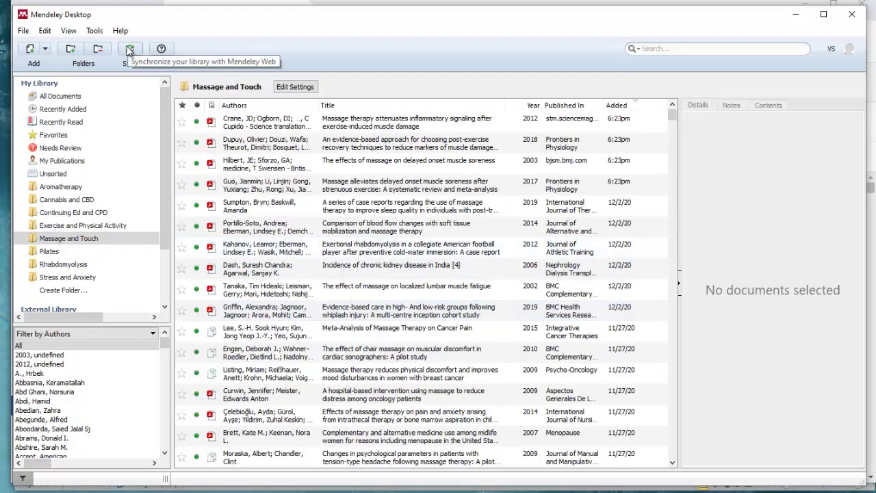
mouse_move(600, 84)
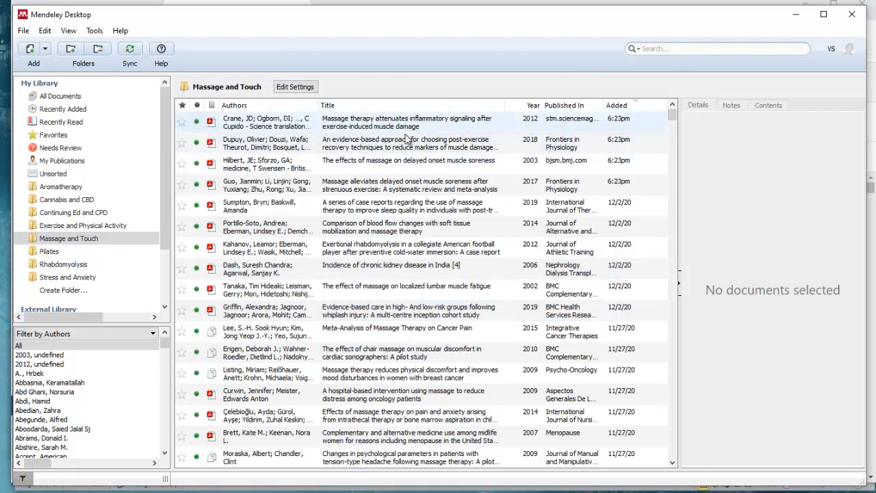
Sync Mendeley Desktop so Massage and Touch lists the 6:23pm references.
left_click(411, 183)
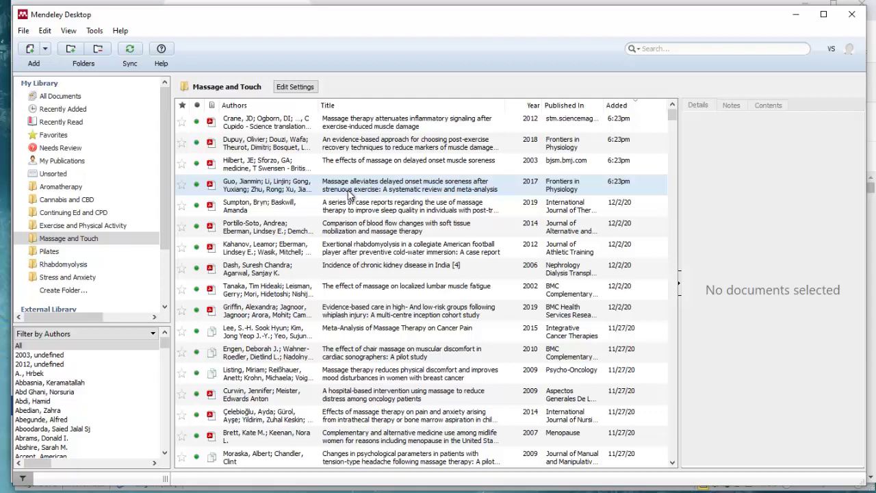
mouse_move(312, 238)
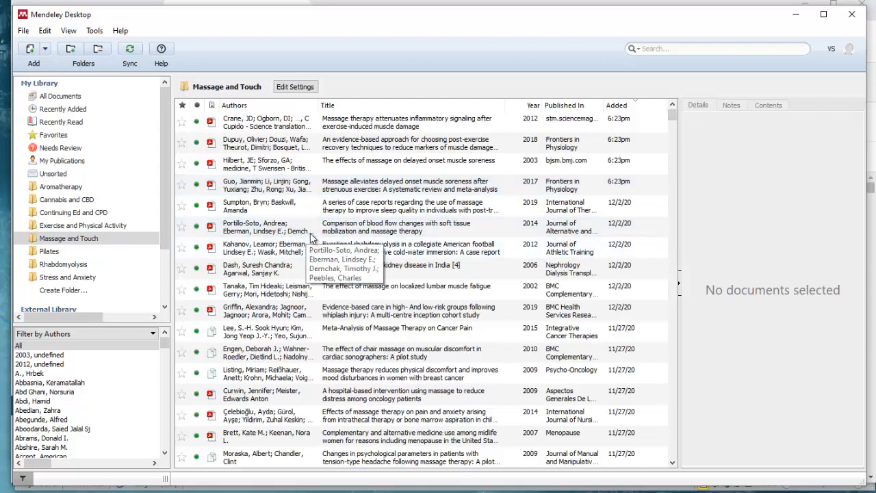
mouse_move(449, 225)
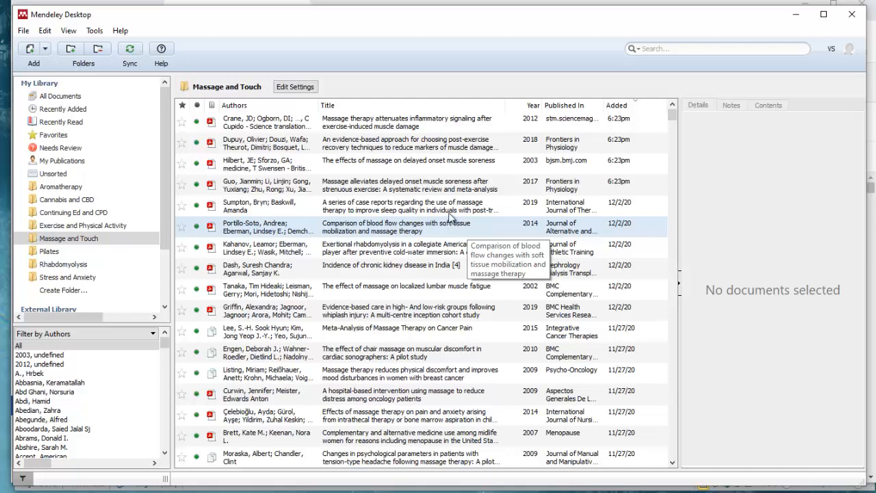
mouse_move(450, 205)
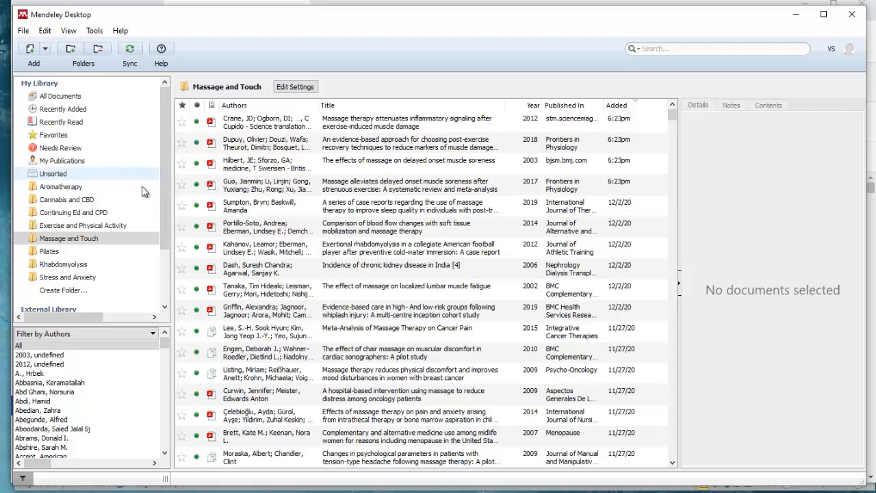
mouse_move(490, 211)
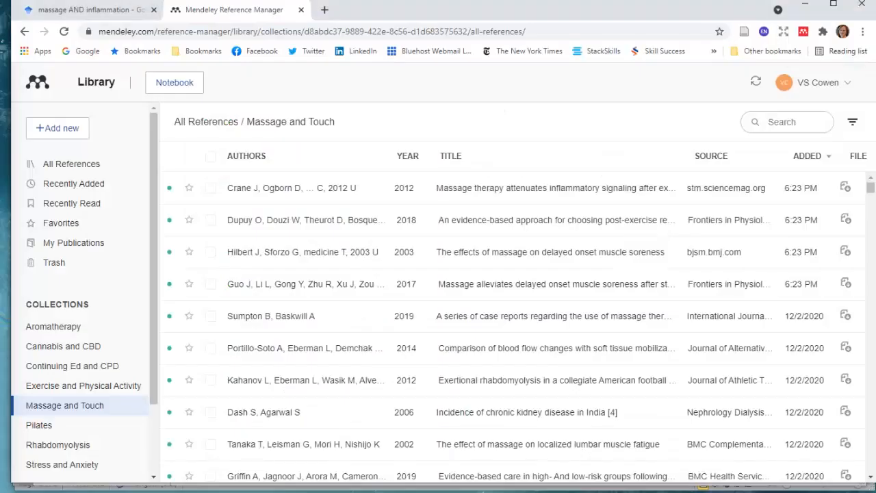
mouse_move(416, 432)
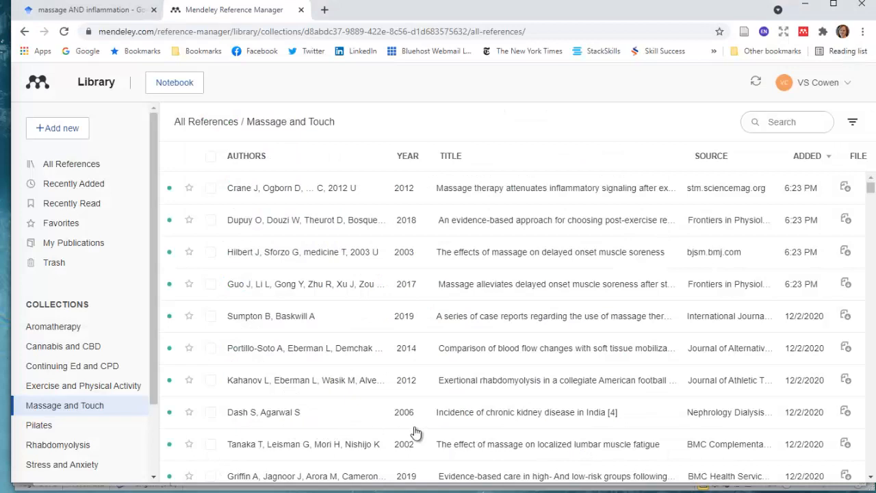
mouse_move(437, 408)
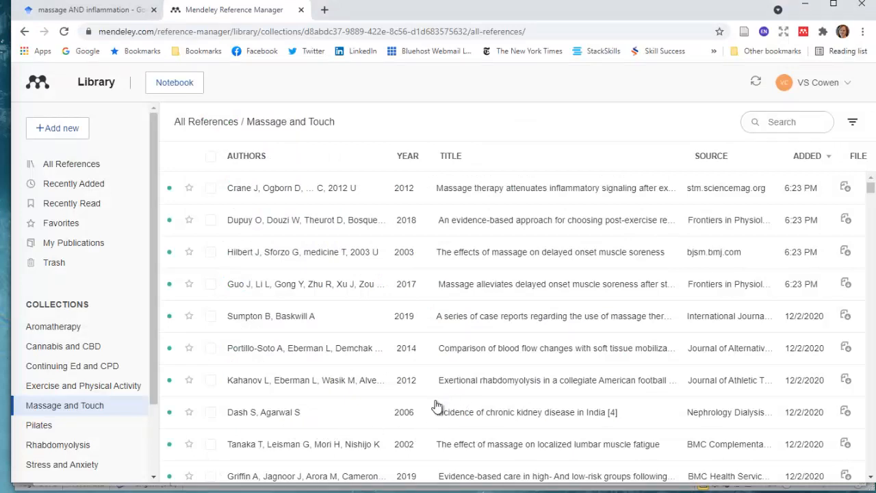
mouse_move(593, 402)
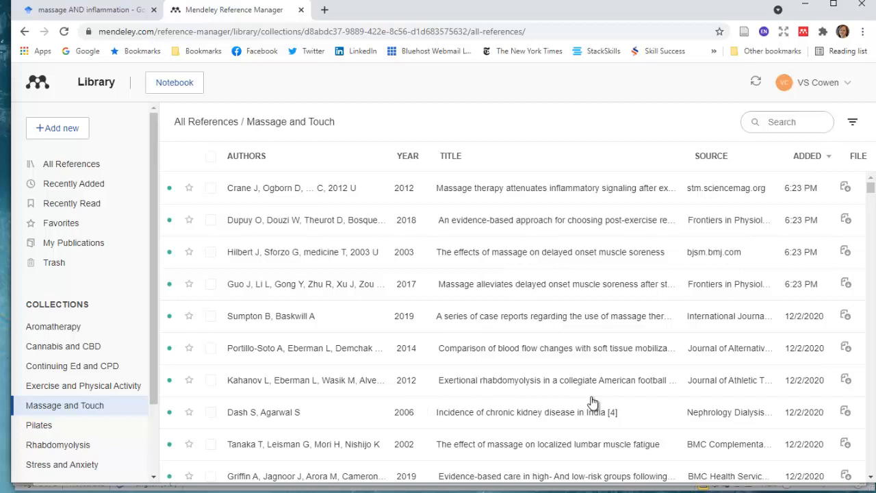
mouse_move(590, 370)
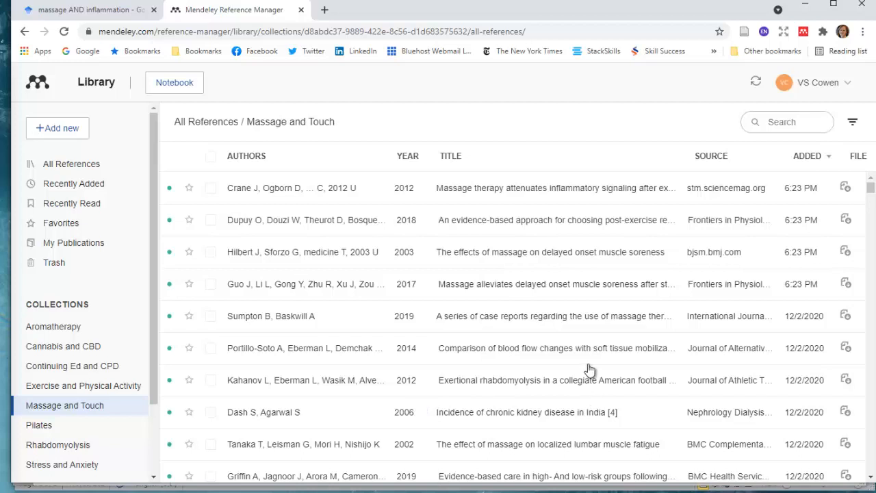
mouse_move(370, 96)
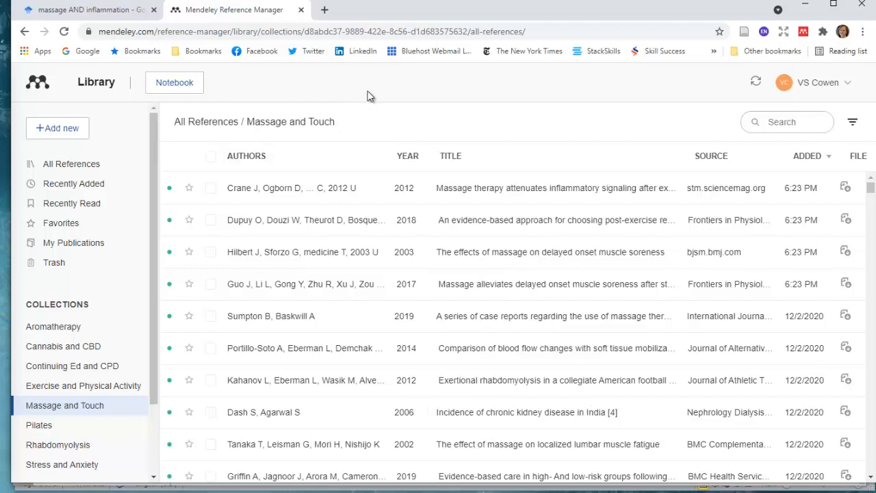
mouse_move(491, 96)
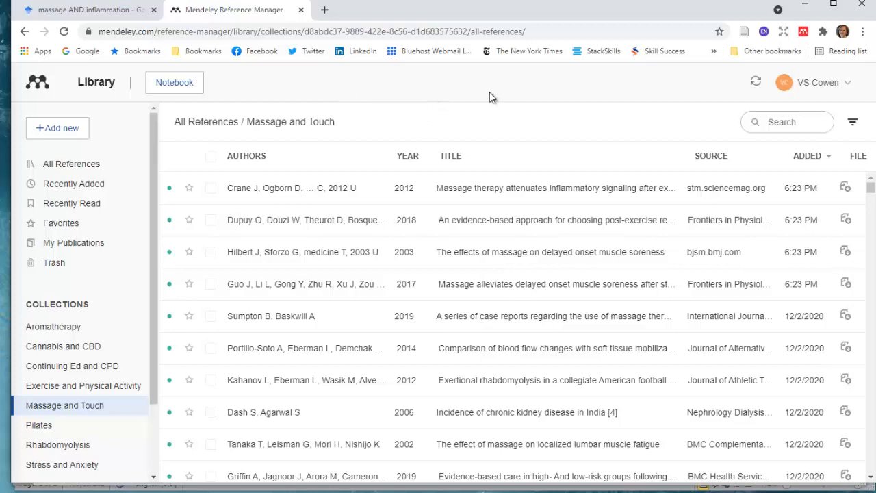
mouse_move(660, 93)
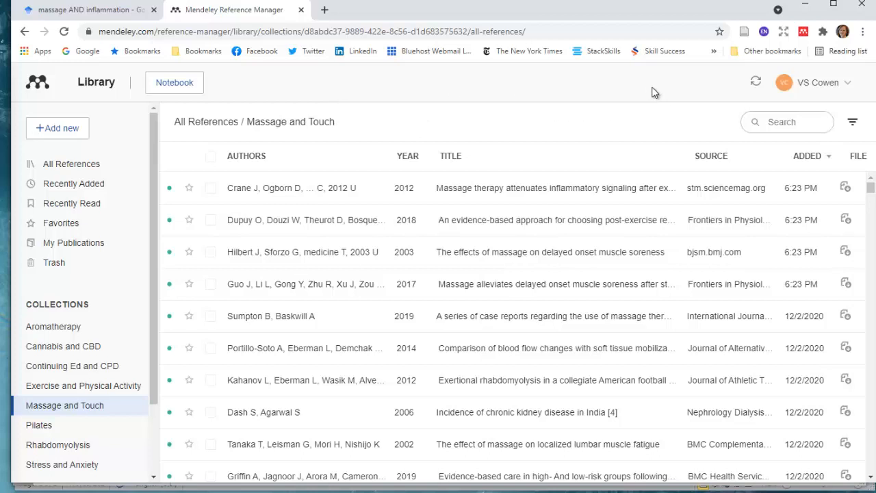
mouse_move(443, 179)
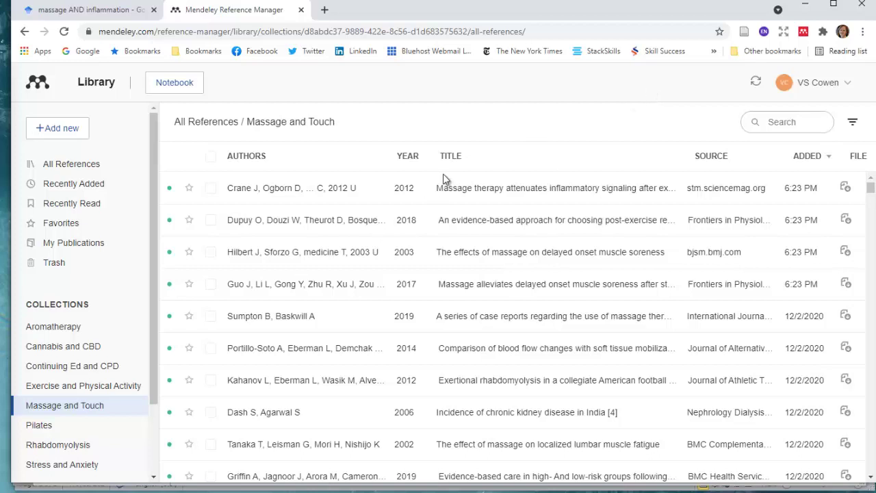
mouse_move(846, 186)
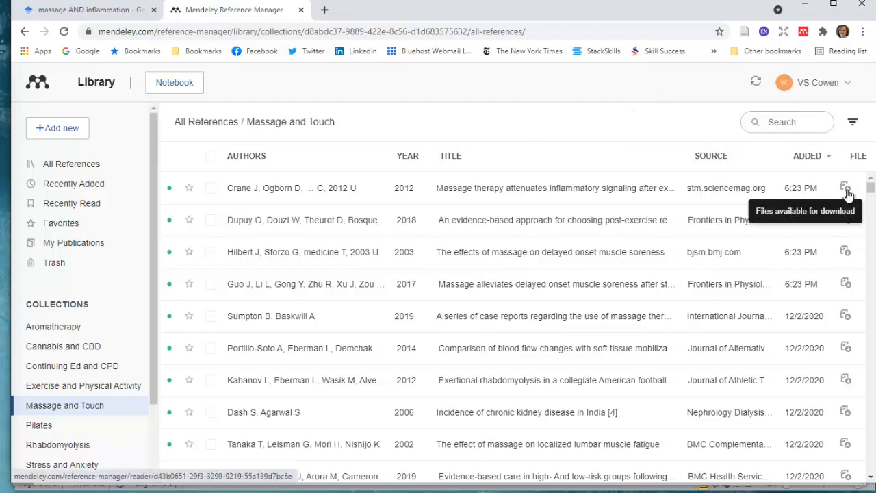
mouse_move(821, 364)
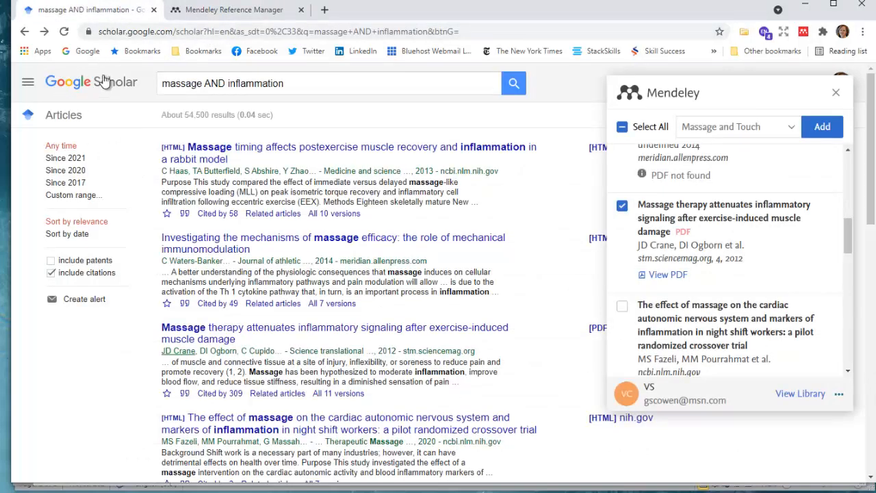
mouse_move(377, 102)
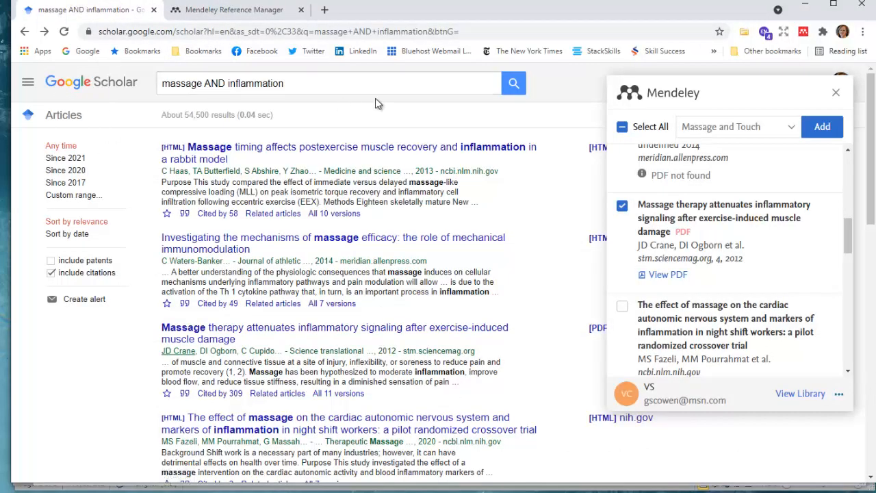
mouse_move(298, 135)
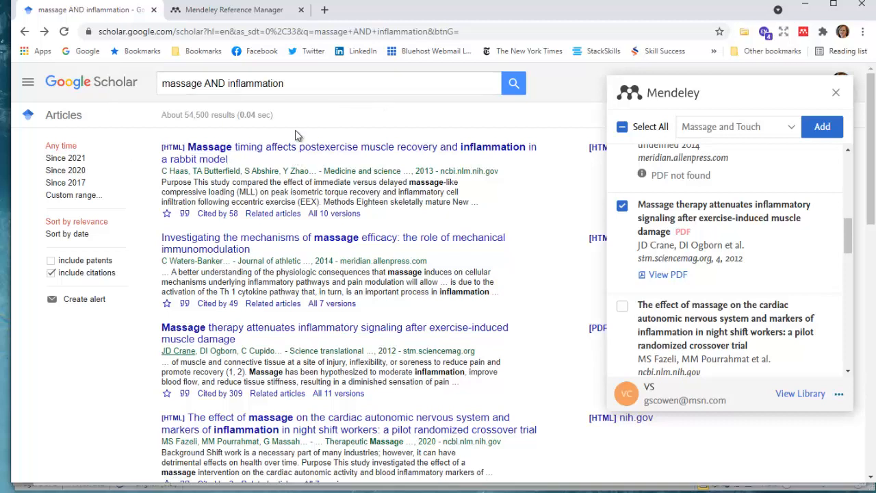
mouse_move(575, 115)
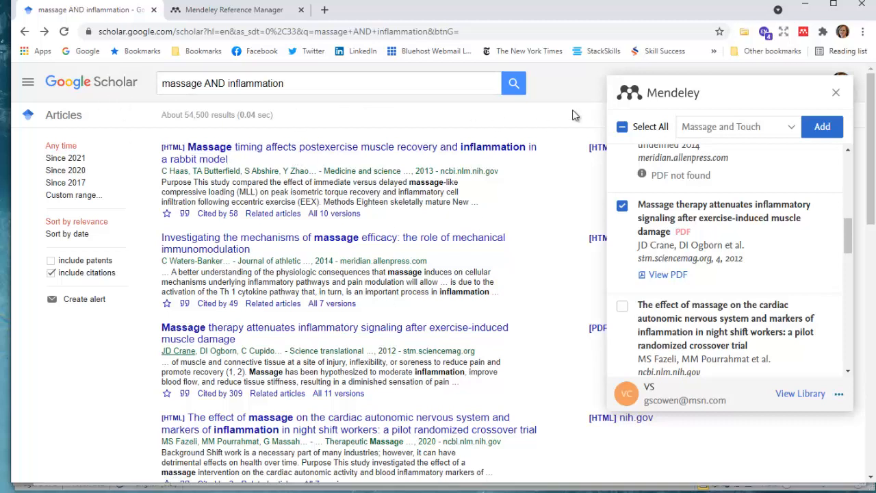